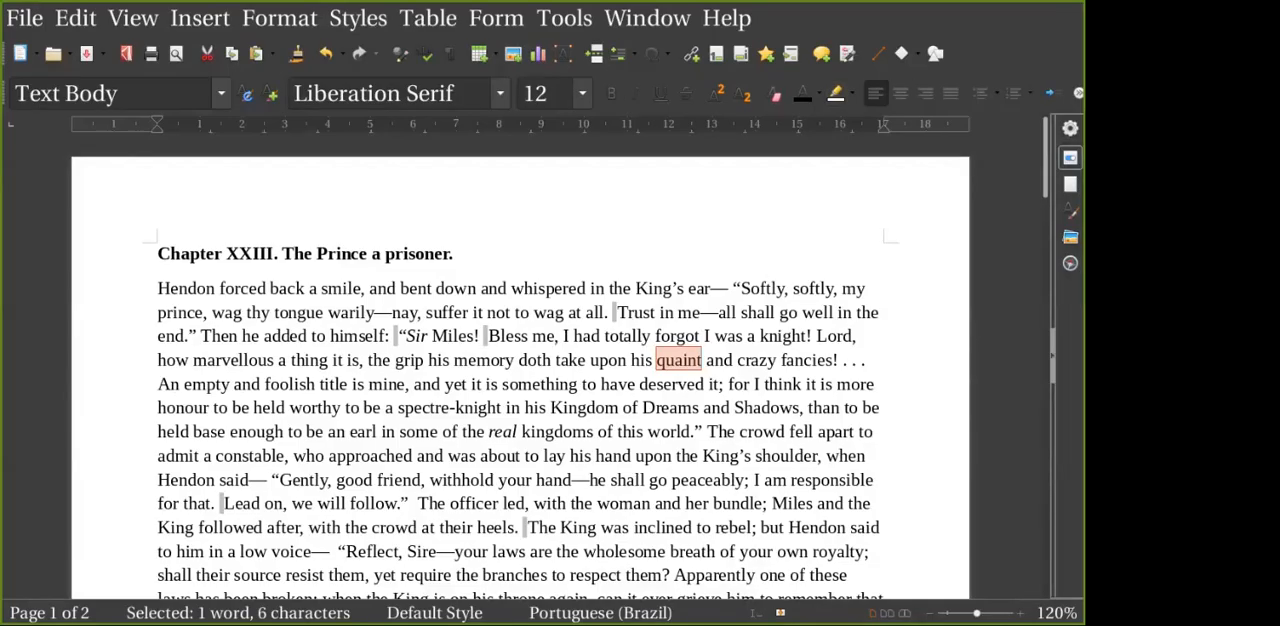
- Deselect 'quaint', scroll down, and select the sentences from 'The King was inclined to rebel' to 'respect them?'
click(396, 288)
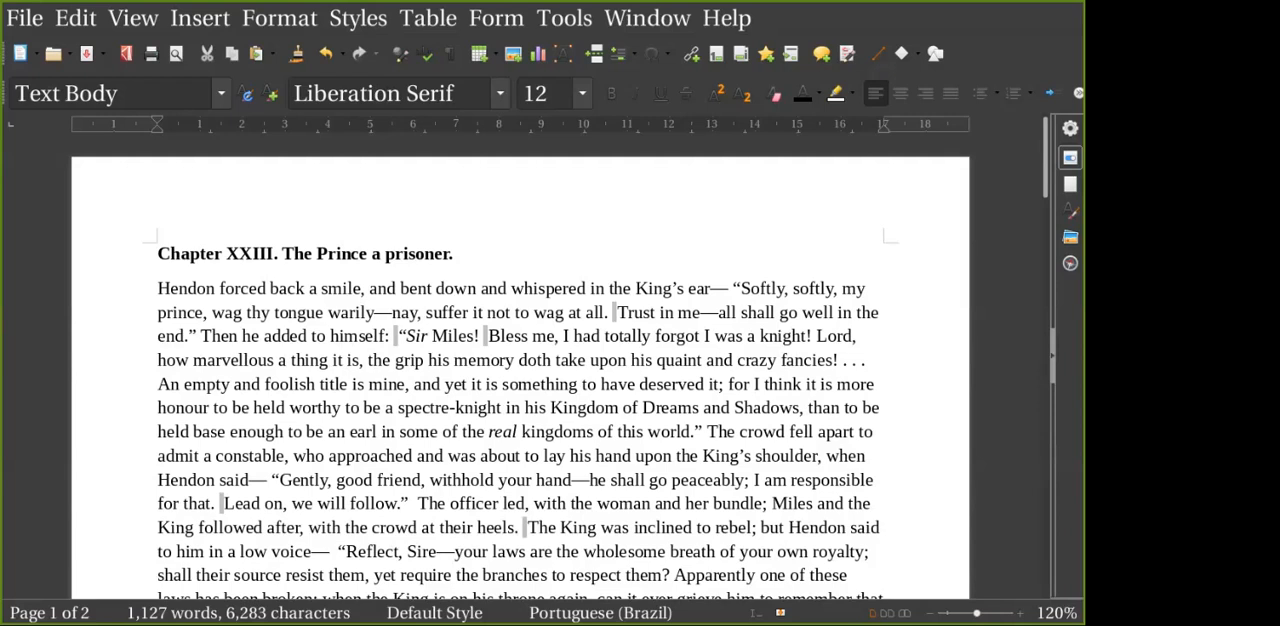
scroll(down, 3)
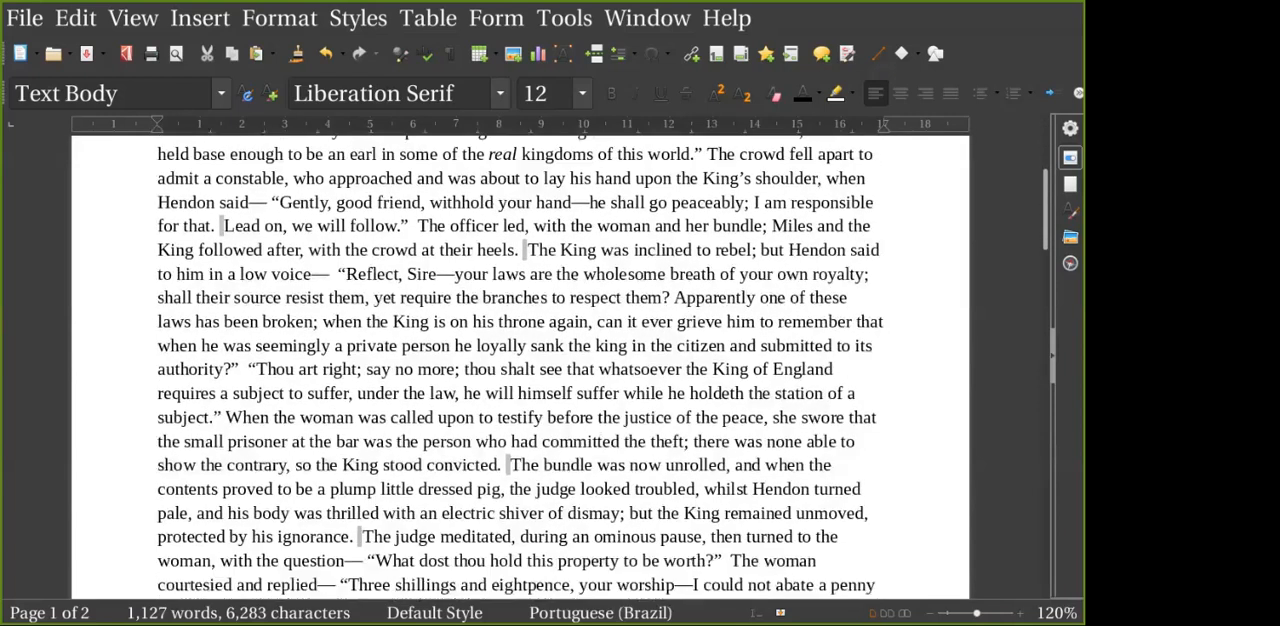
scroll(down, 3)
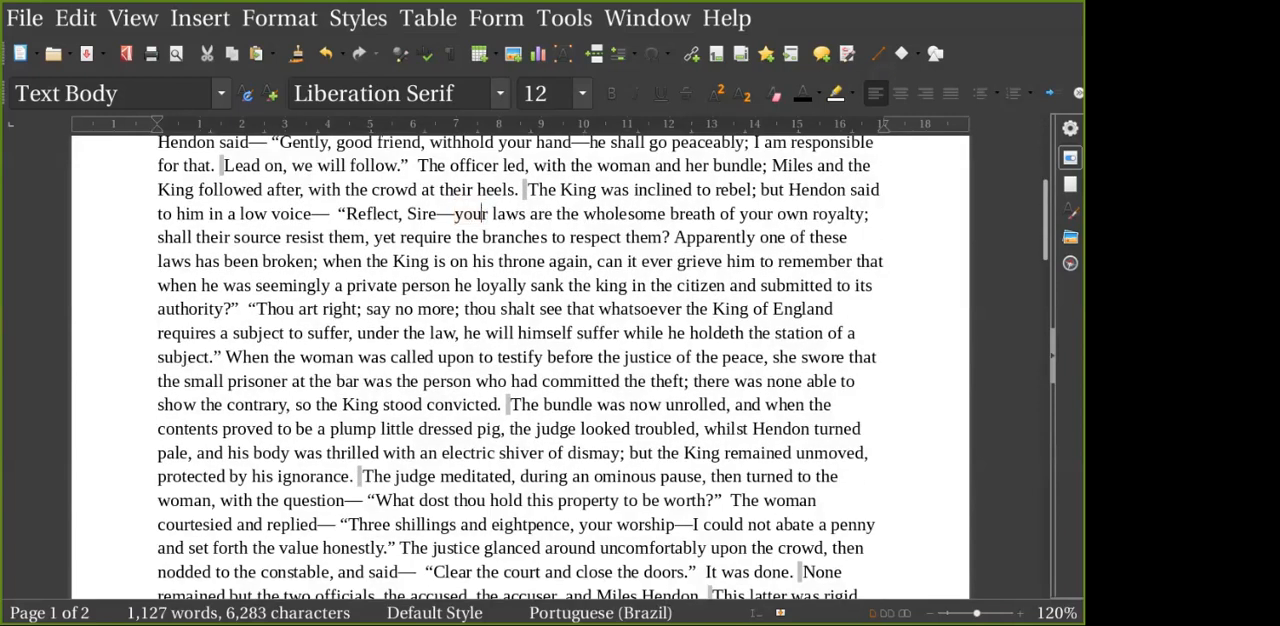
drag(526, 189, 668, 237)
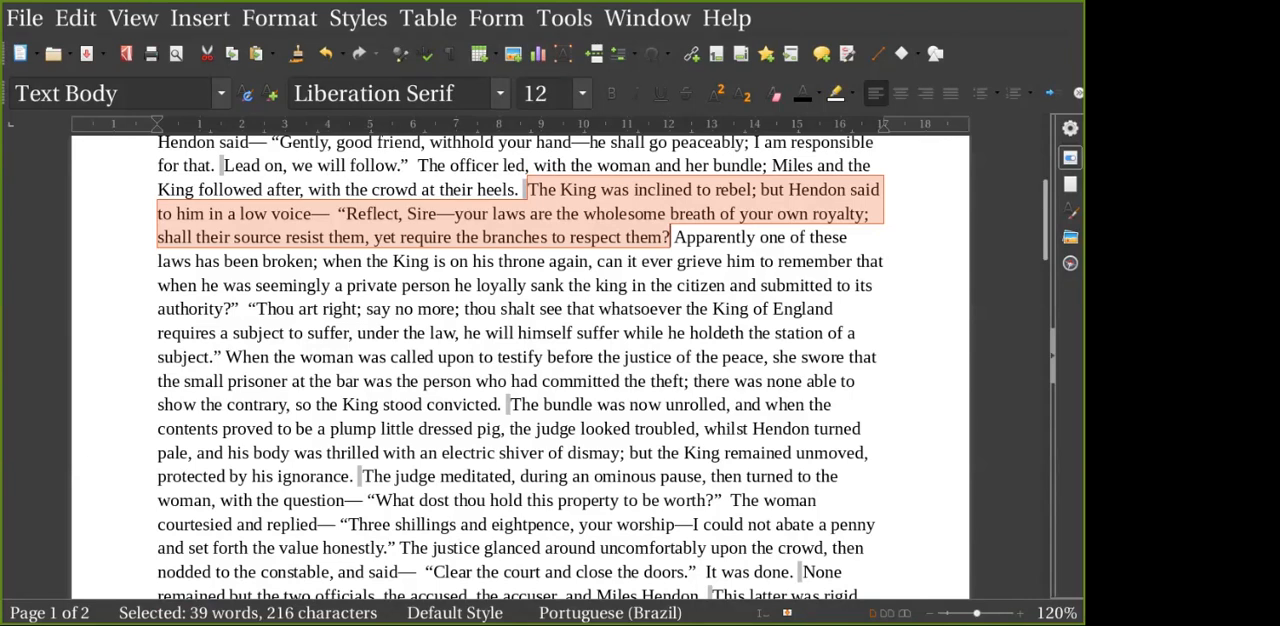
scroll(down, 3)
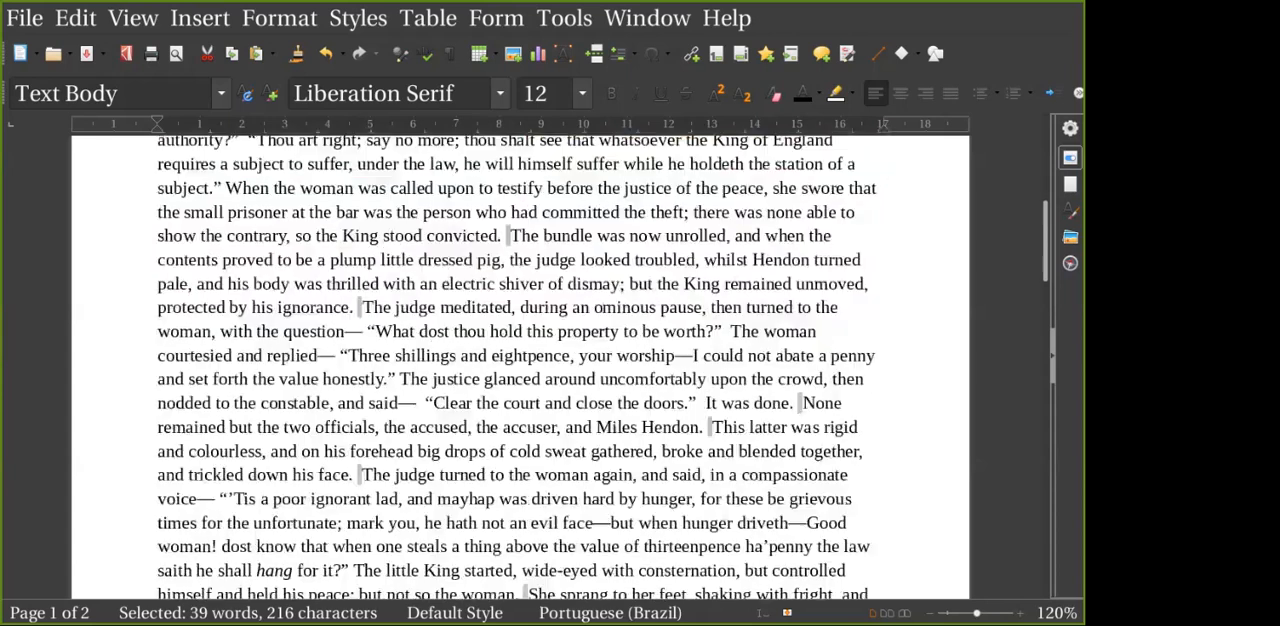
scroll(down, 3)
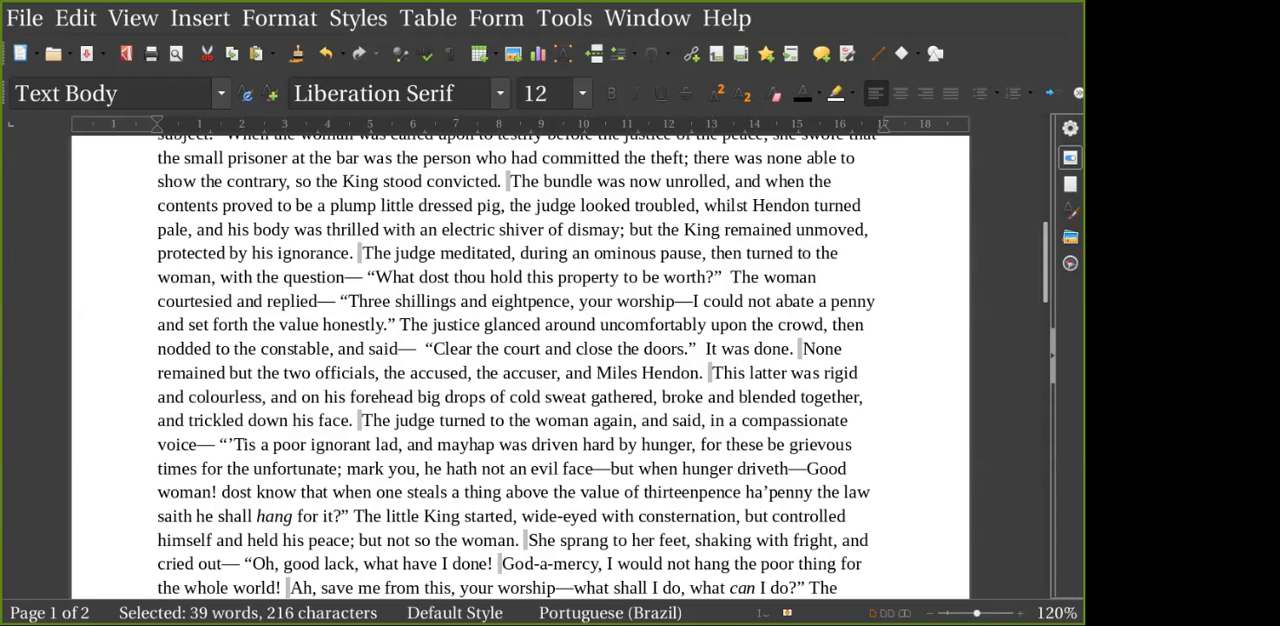
- Scroll through the chapter, now one page of 683 words
scroll(down, 3)
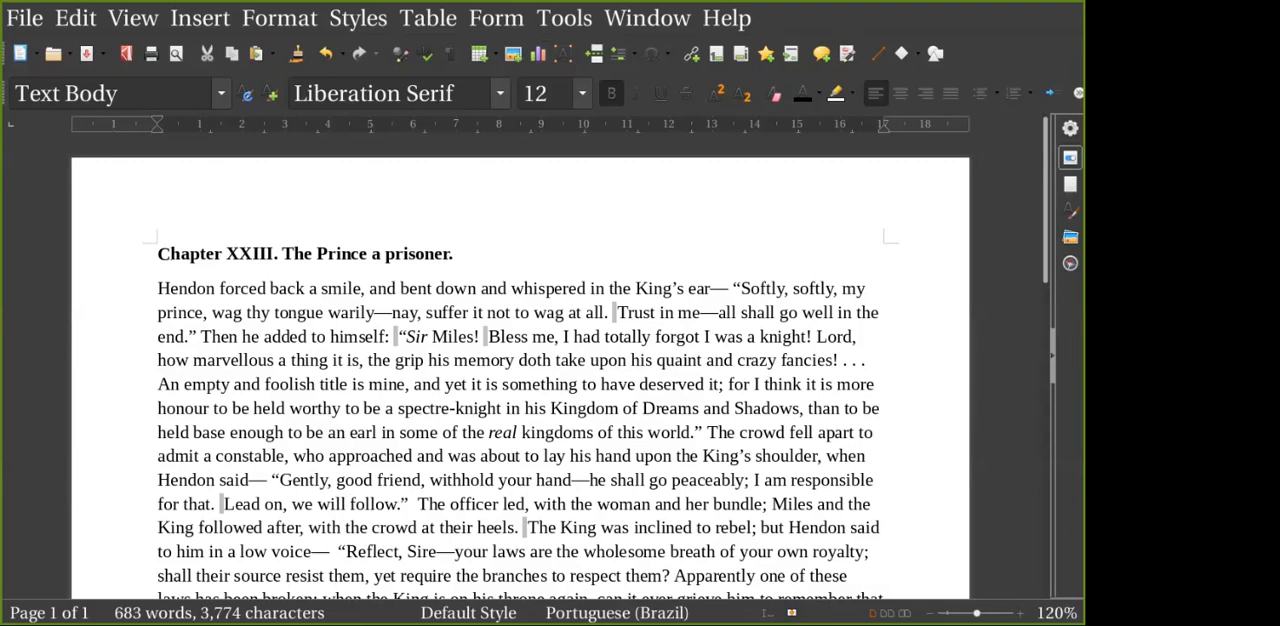
- Select 'whispered', then 'warily', then 'nay' in Hendon's whispered line
double_click(546, 288)
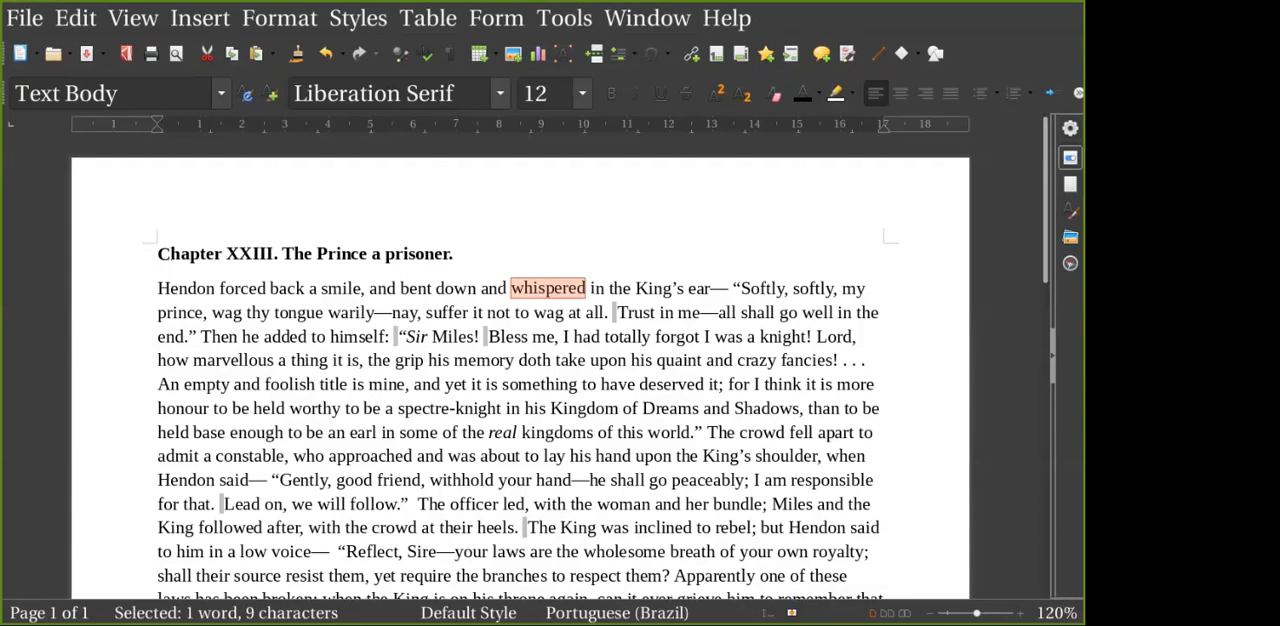
double_click(351, 312)
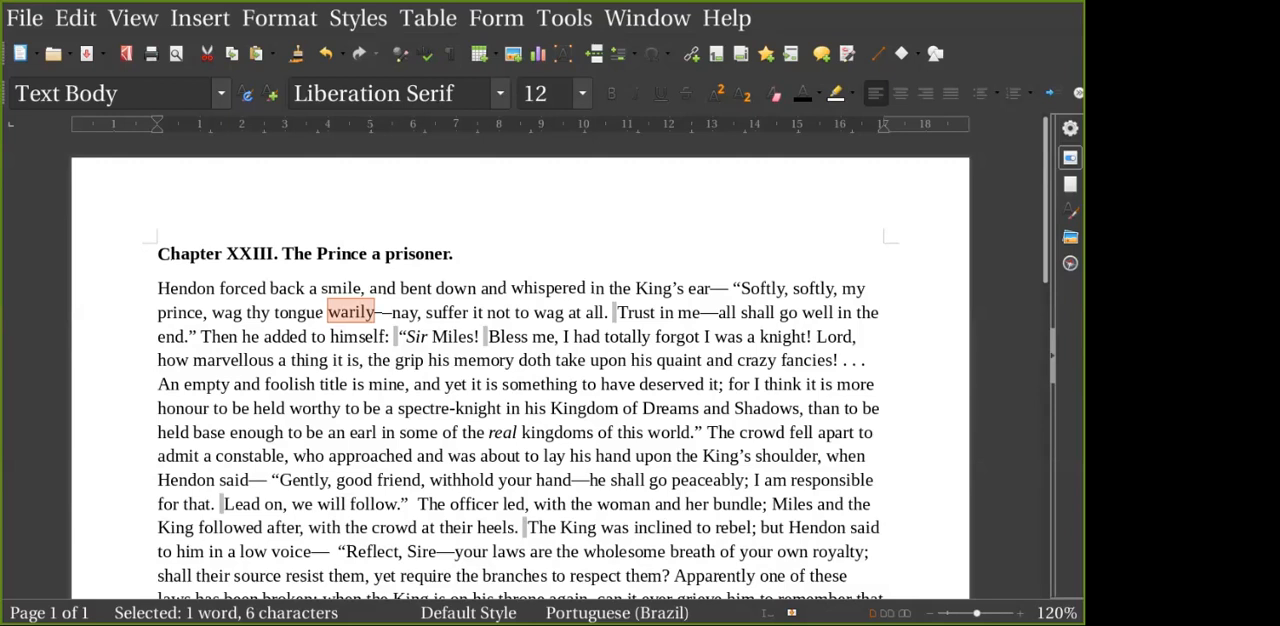
double_click(404, 312)
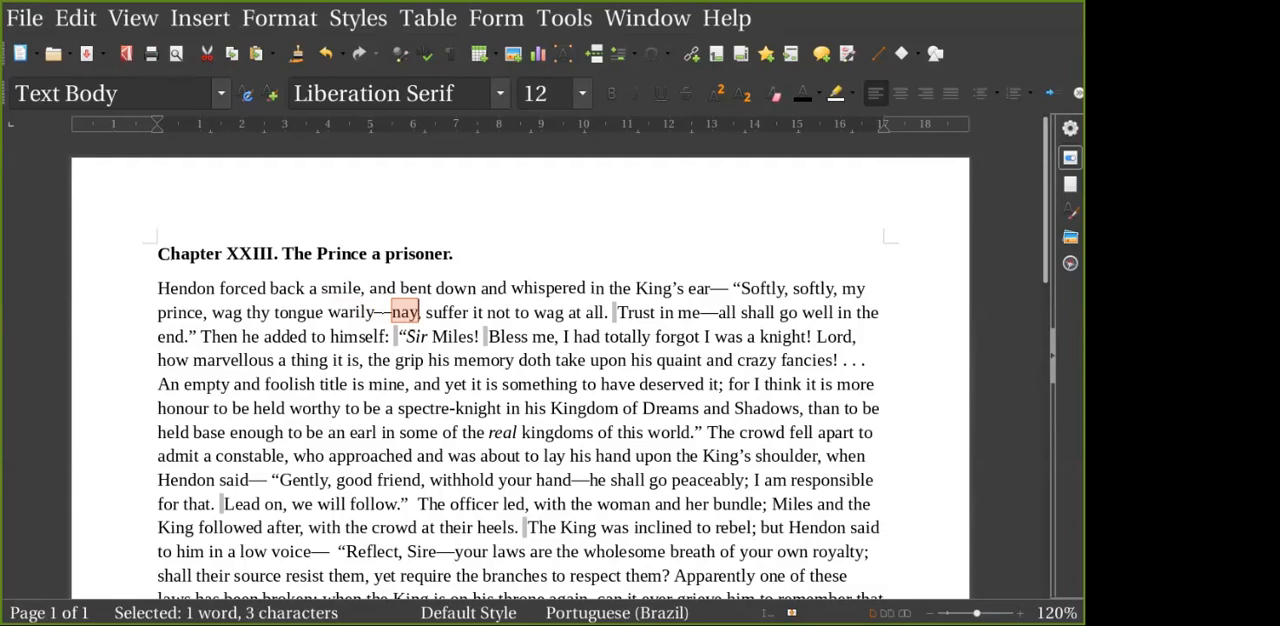
- Select 'me' in 'Bless me', 'quaint', then 'worthy', 'earl' and the italic 'real' in turn
drag(487, 336, 811, 336)
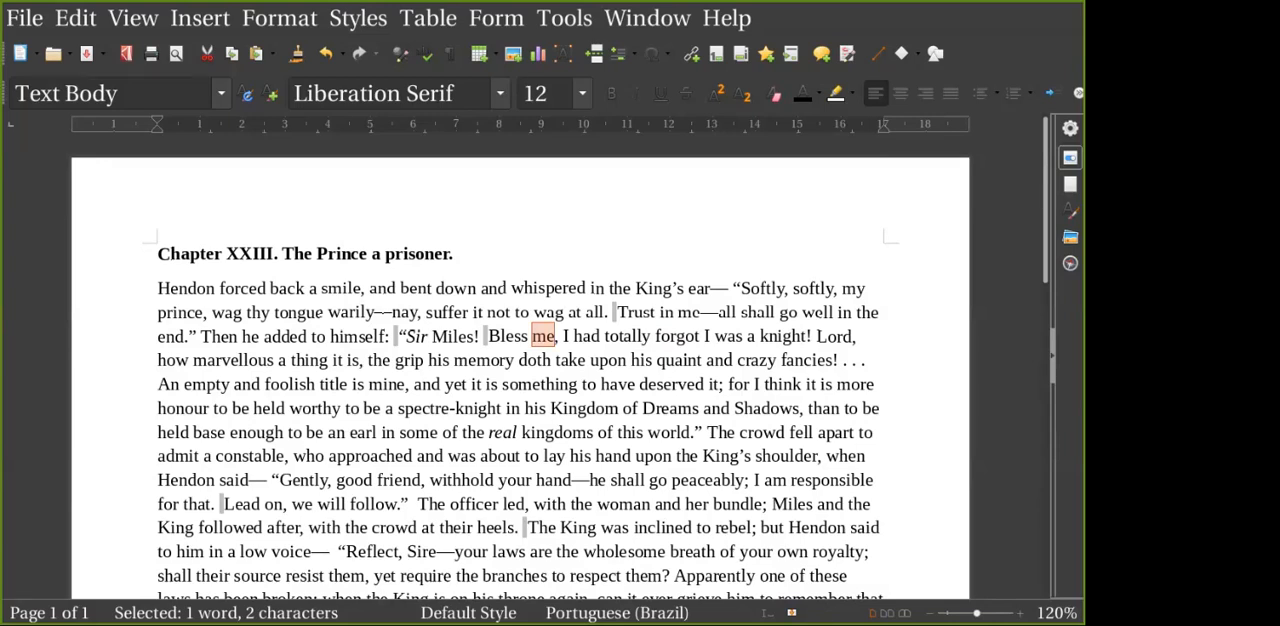
double_click(408, 359)
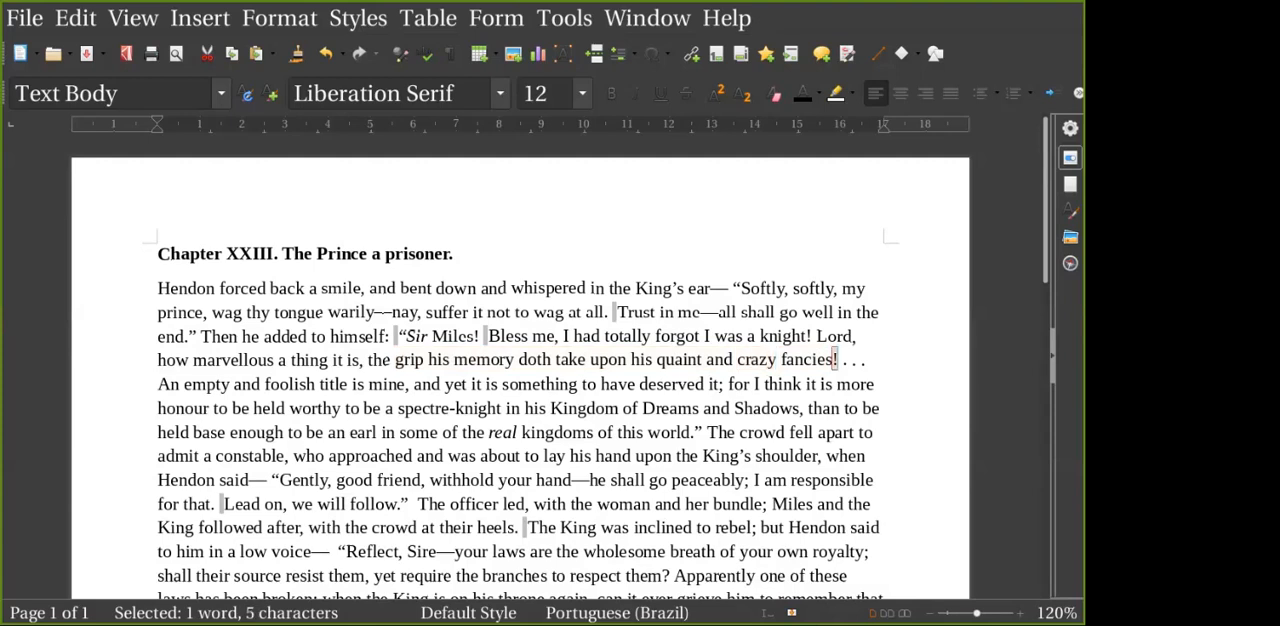
double_click(678, 359)
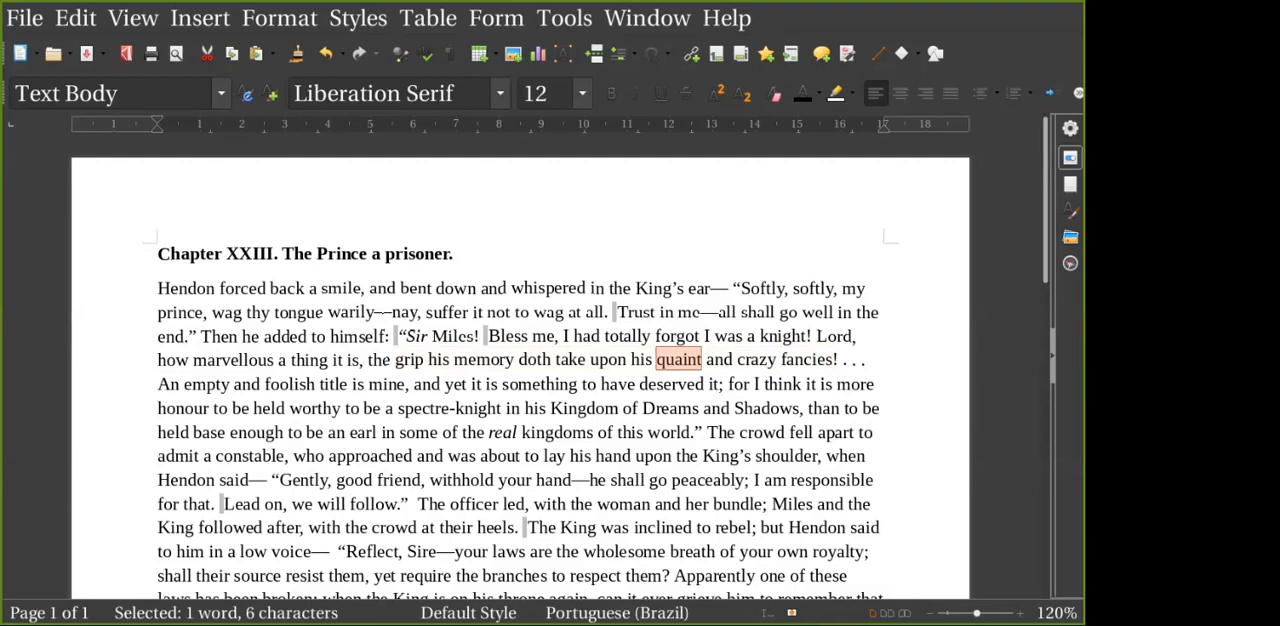
double_click(314, 407)
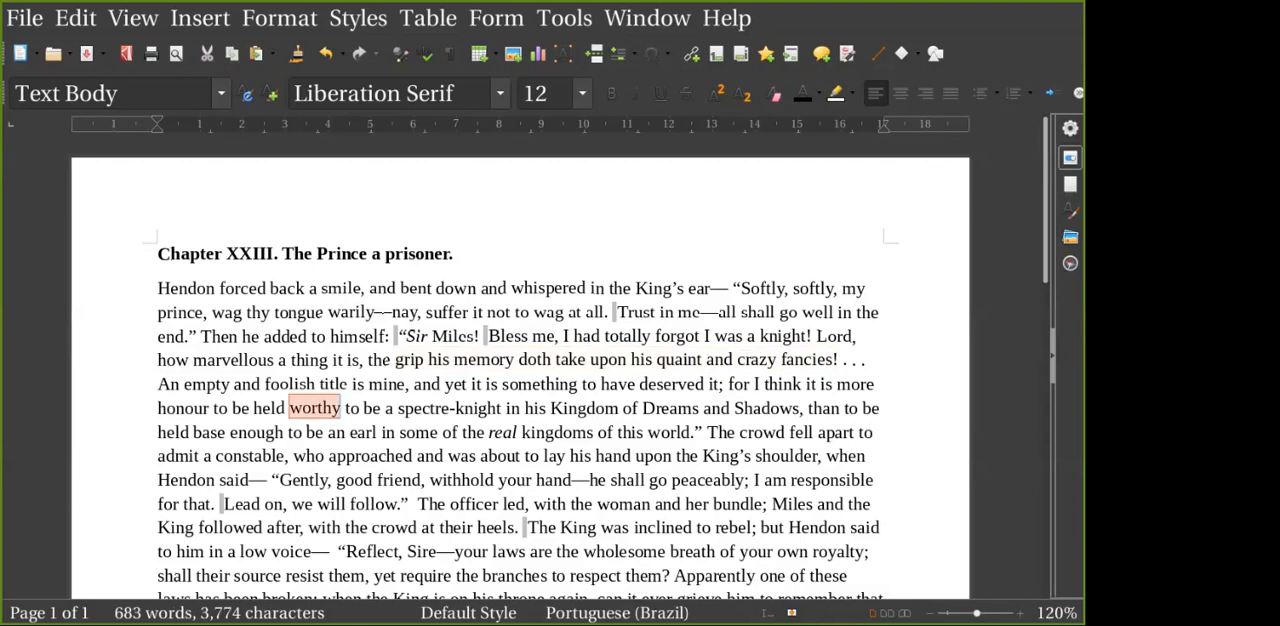
double_click(314, 408)
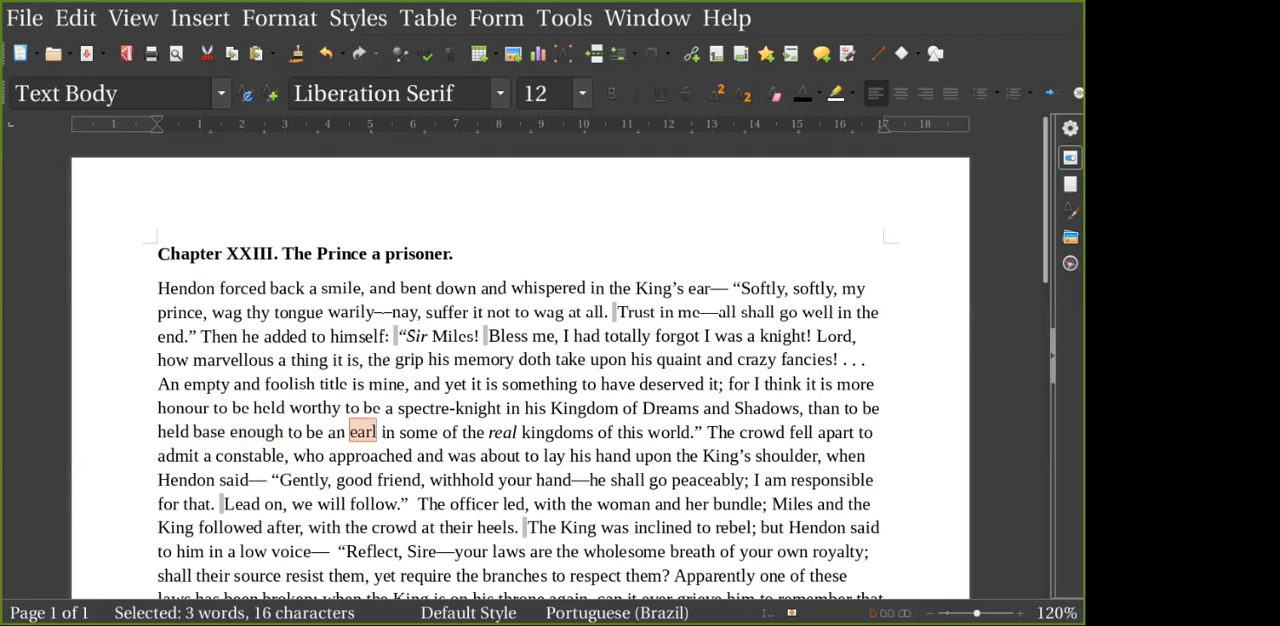
double_click(502, 431)
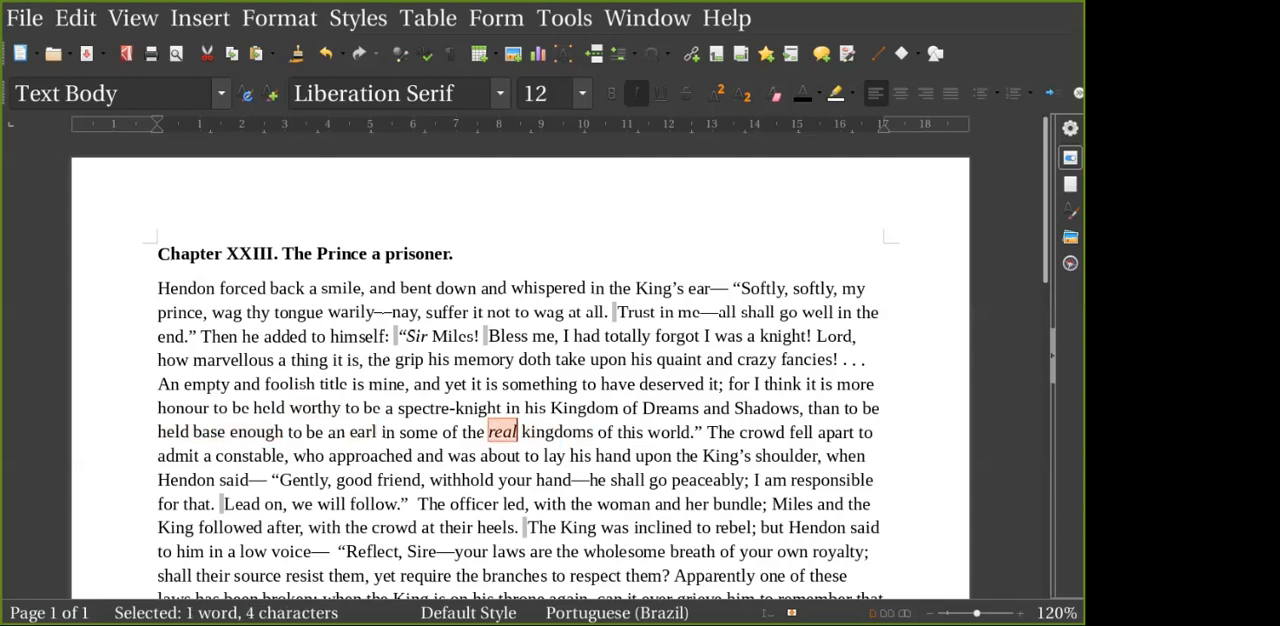
scroll(down, 3)
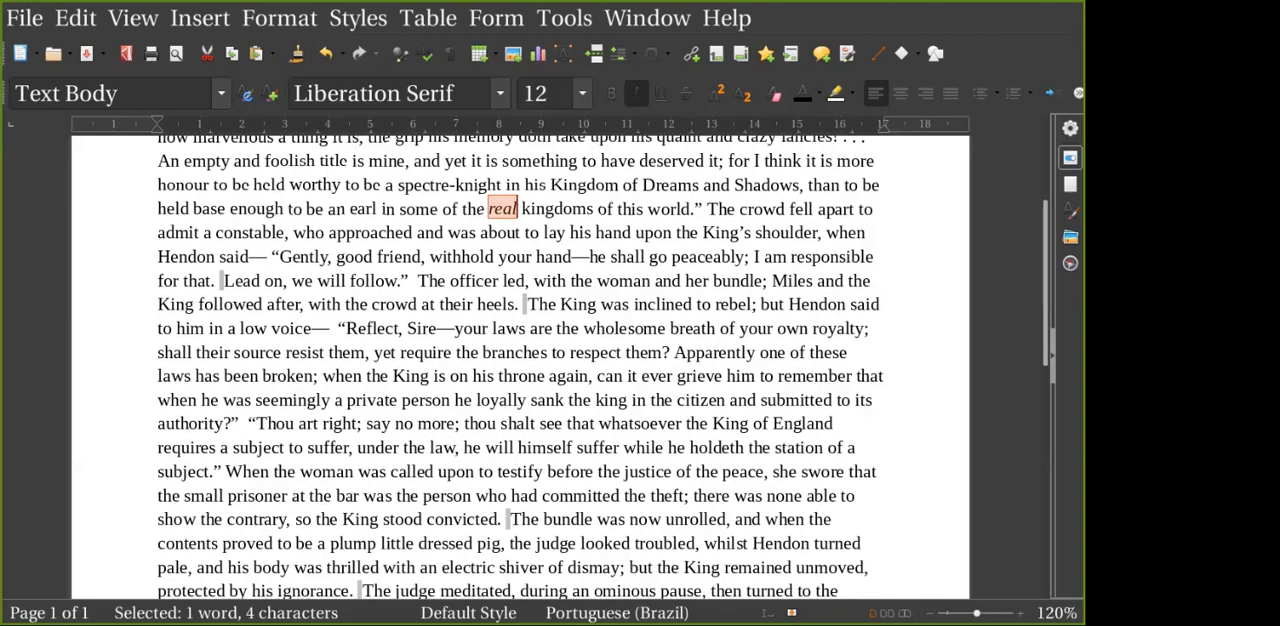
- Select the passage from 'The crowd fell apart' to 'the judge looked troubled,' then the word 'heels'
drag(705, 208, 700, 543)
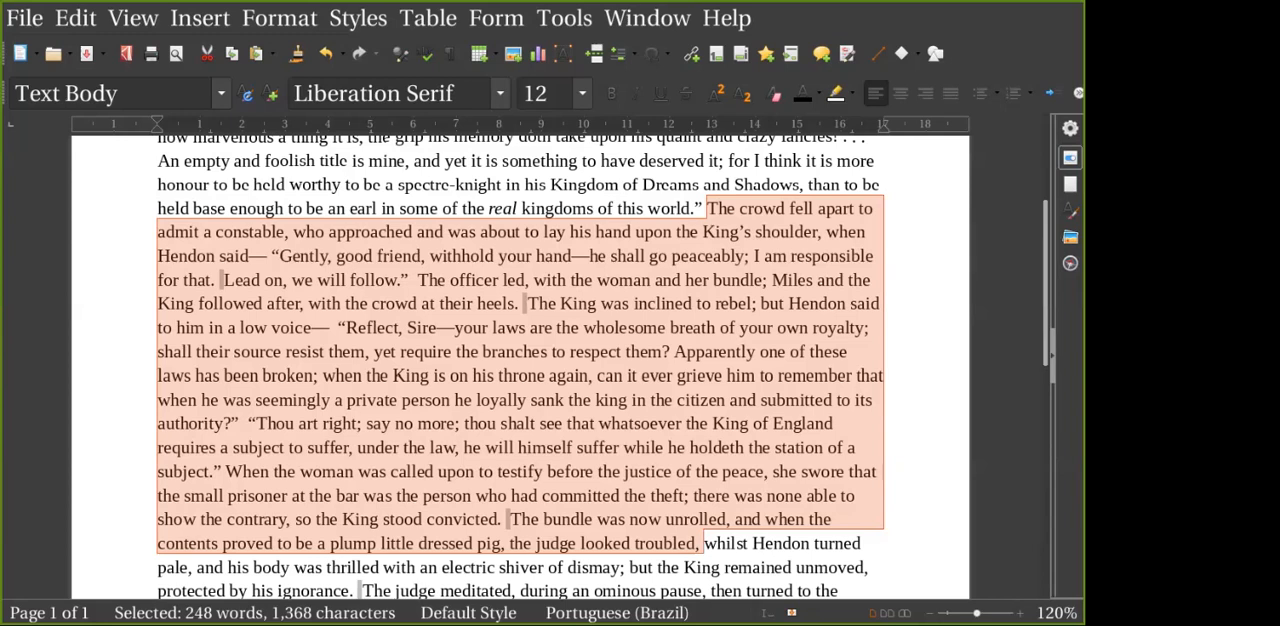
double_click(492, 303)
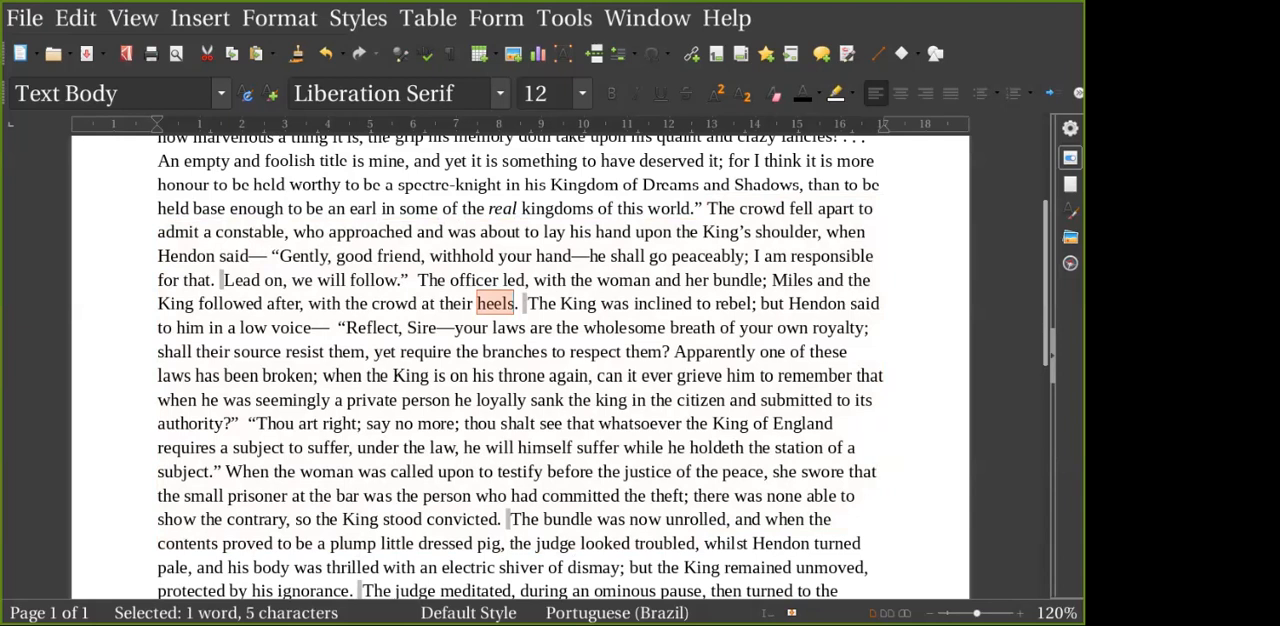
double_click(623, 327)
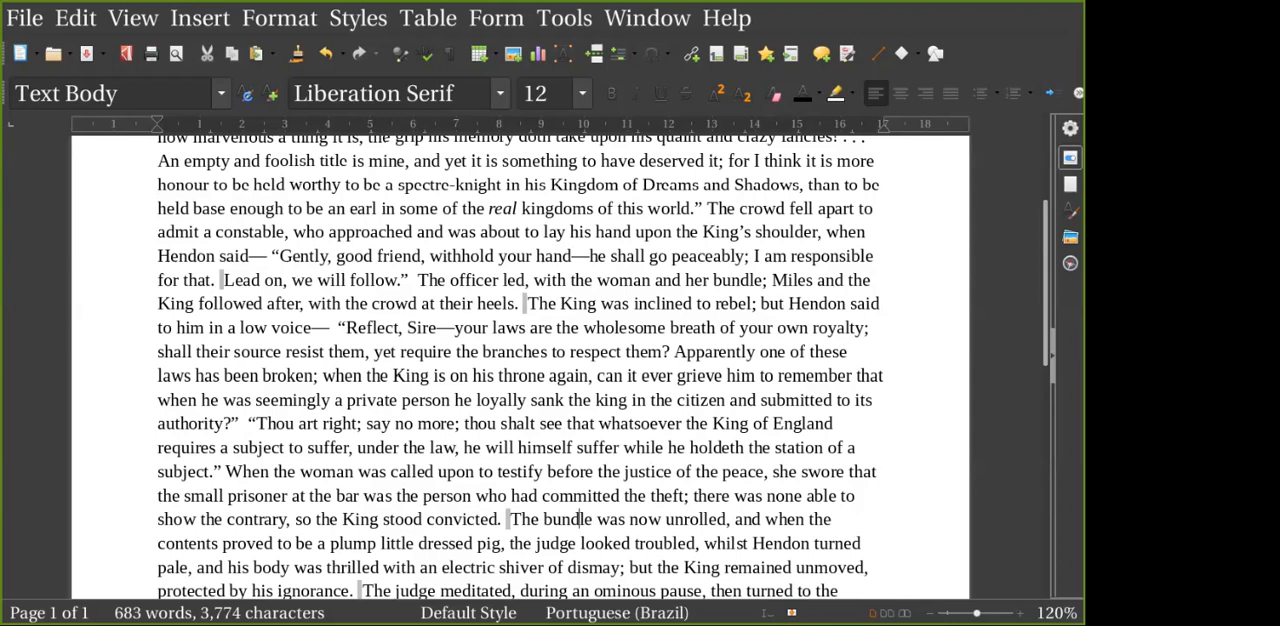
- Select 'dressed' in the bundle sentence, then 'shiver' on the next line
drag(330, 543, 500, 543)
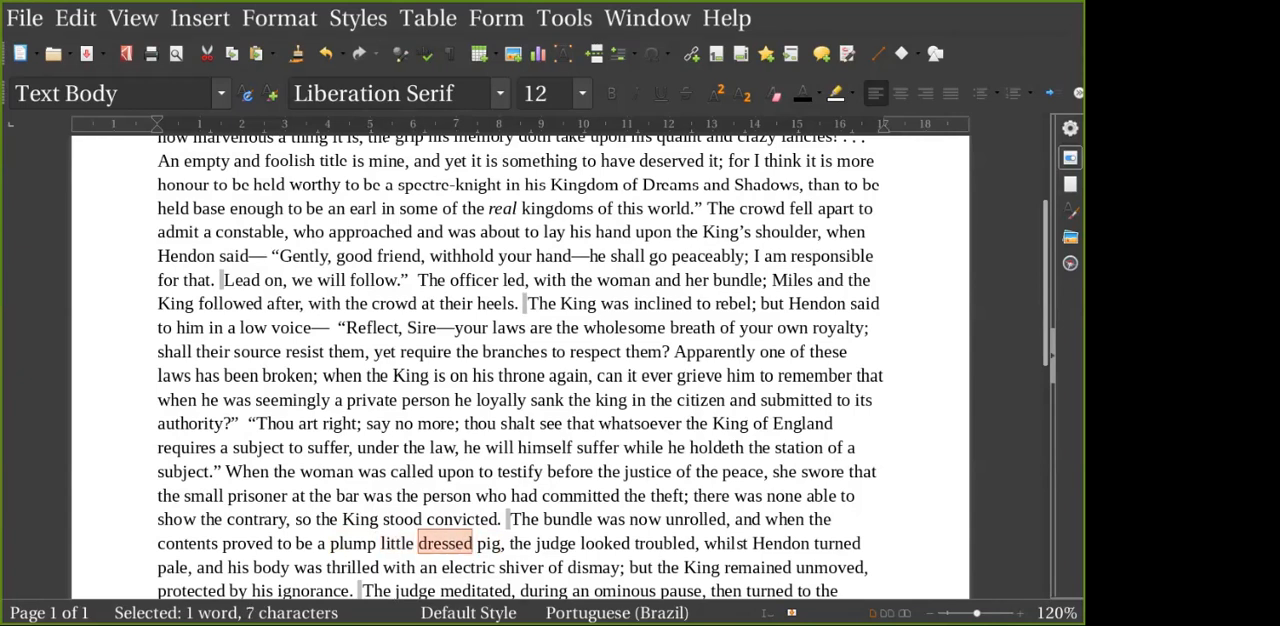
double_click(561, 542)
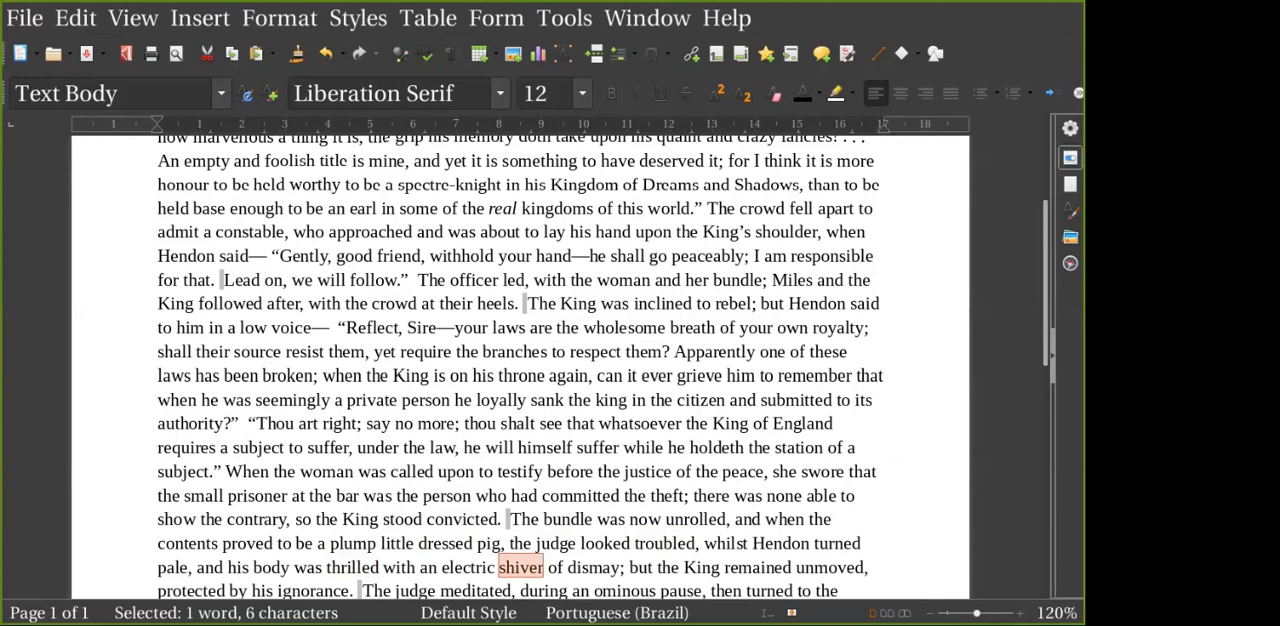
scroll(down, 3)
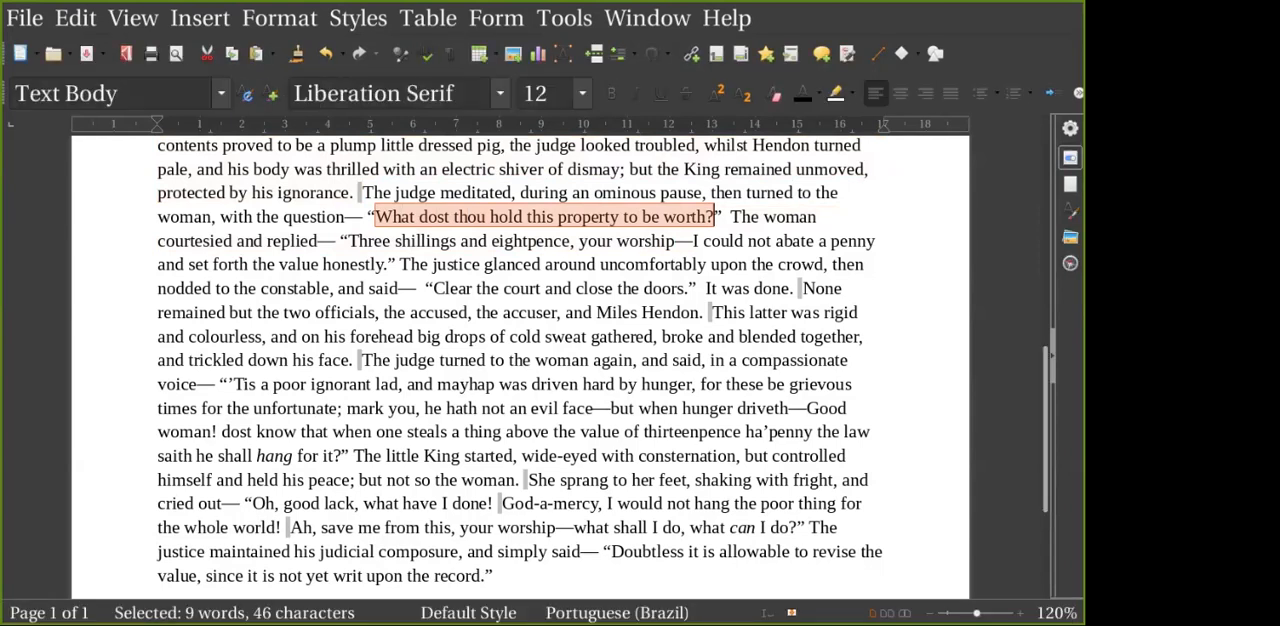
double_click(424, 240)
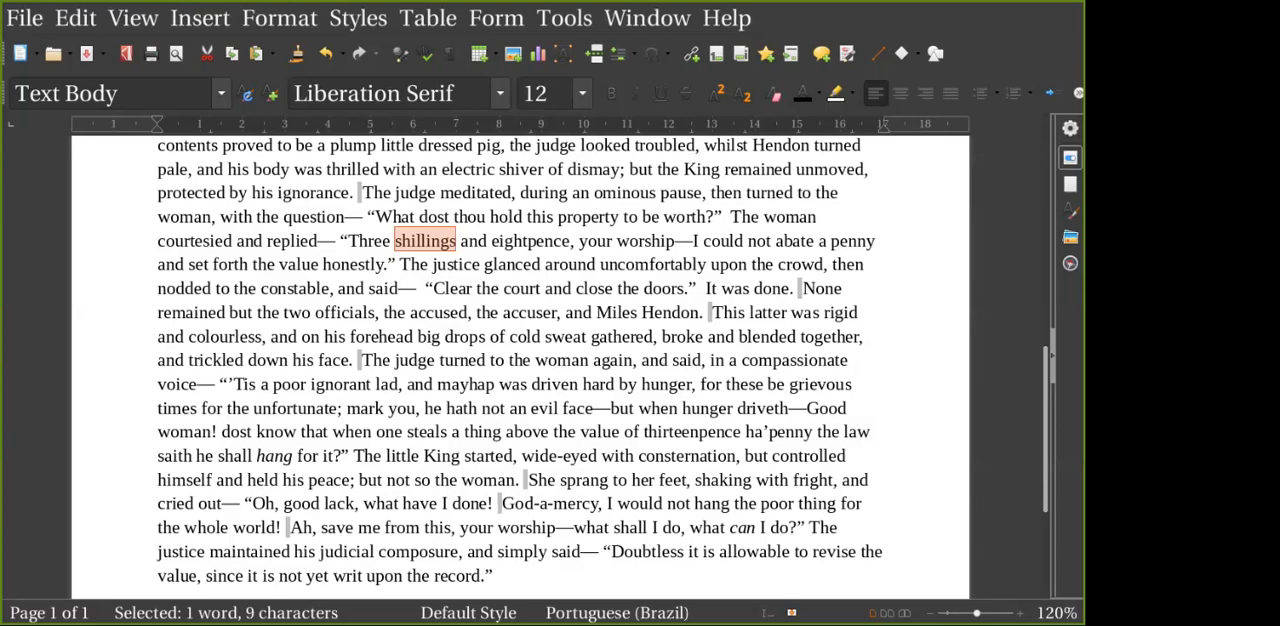
double_click(530, 240)
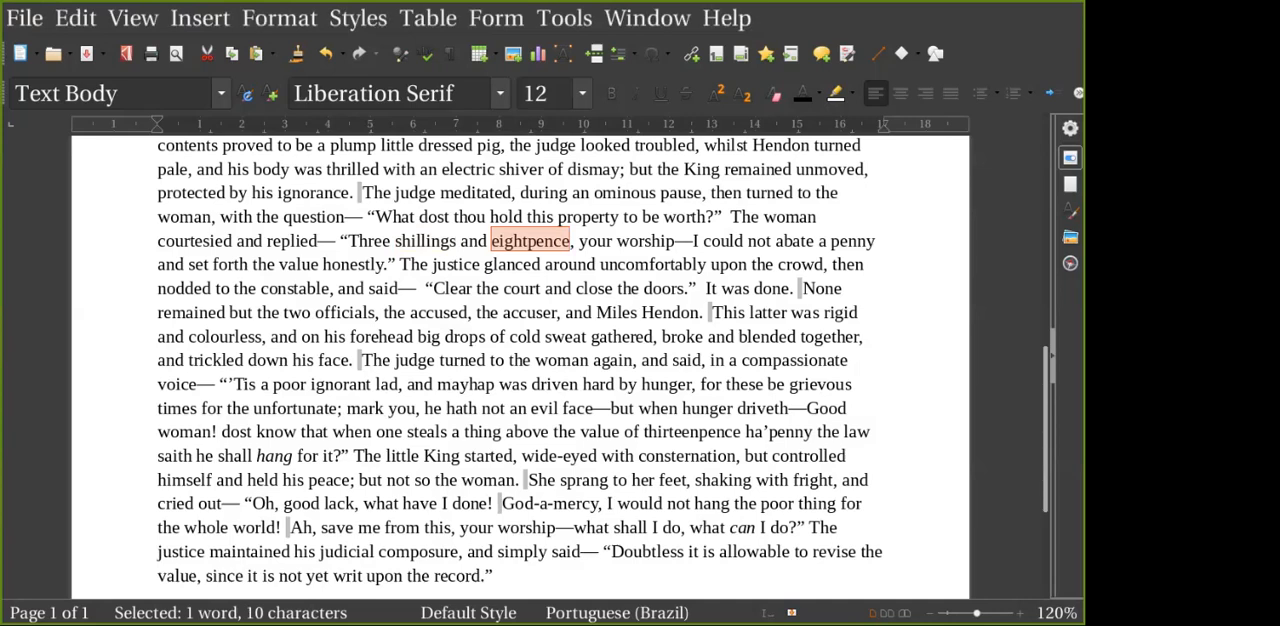
double_click(644, 240)
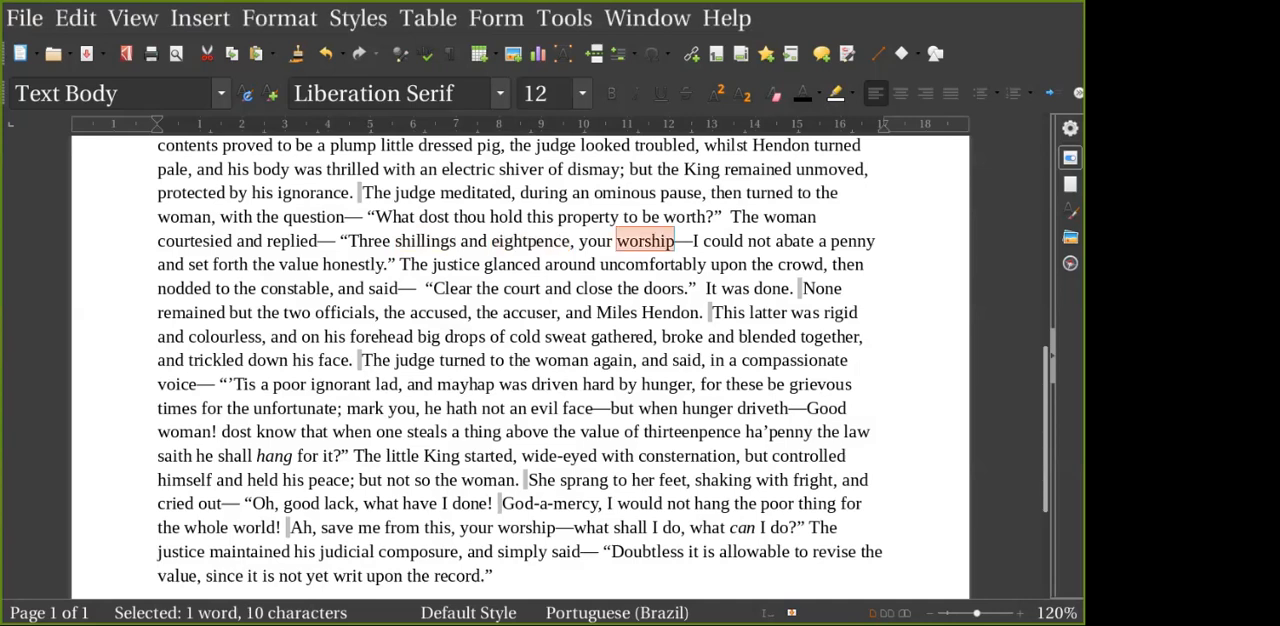
double_click(595, 240)
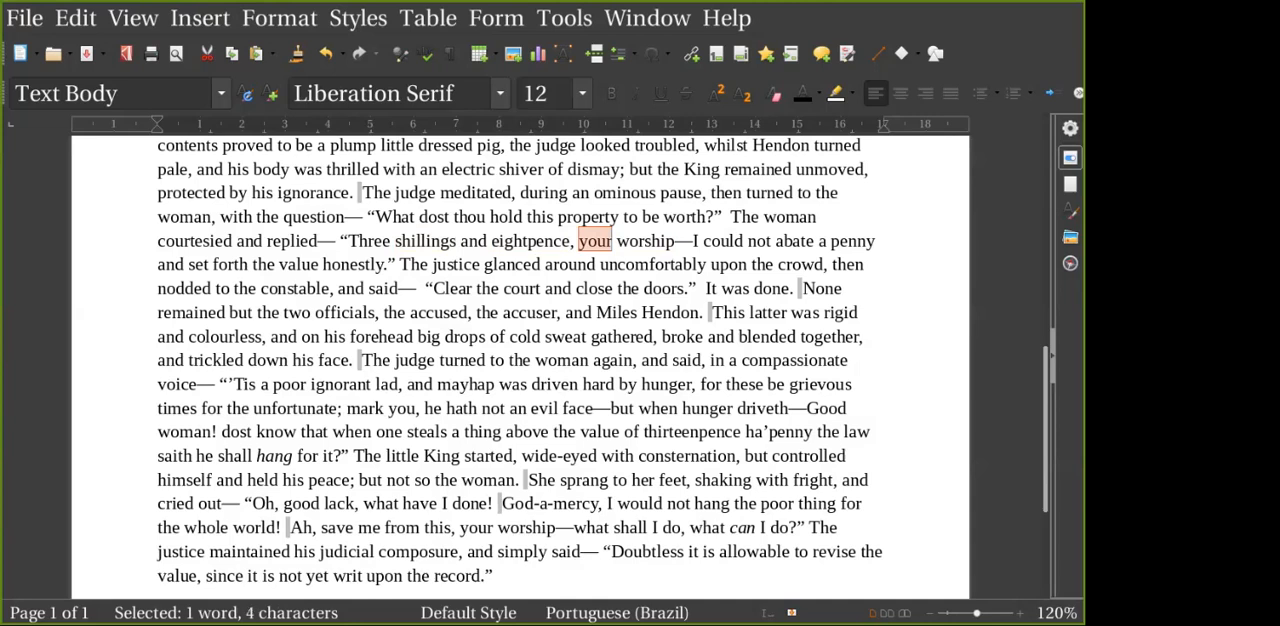
double_click(645, 240)
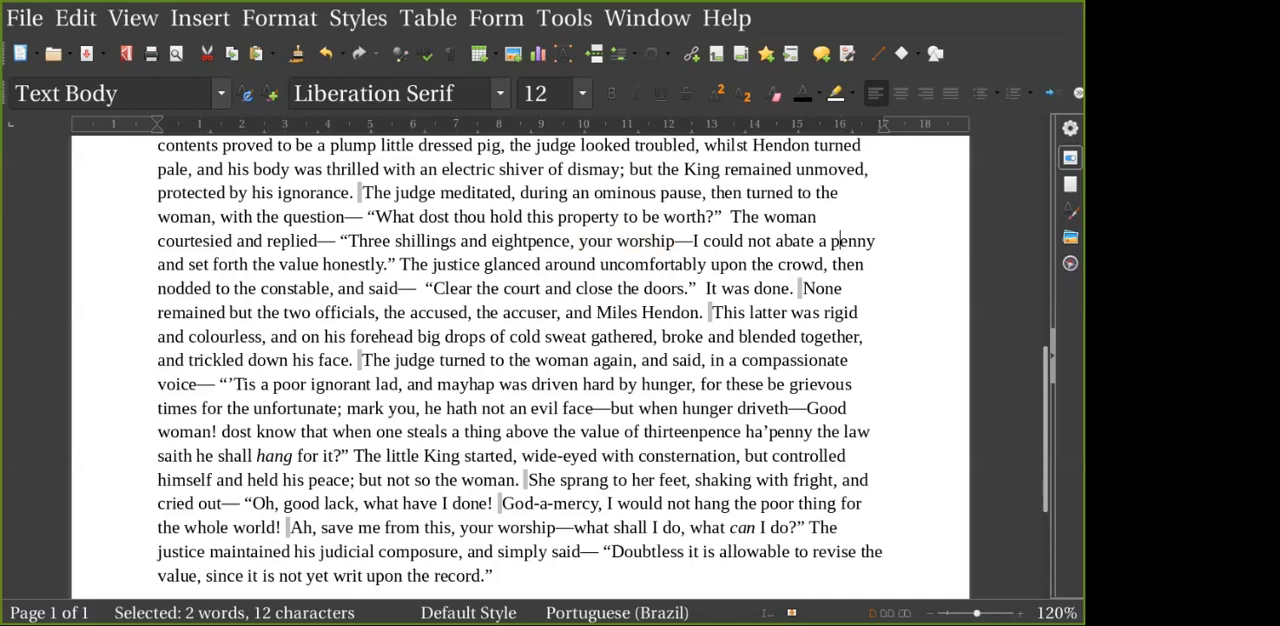
double_click(852, 240)
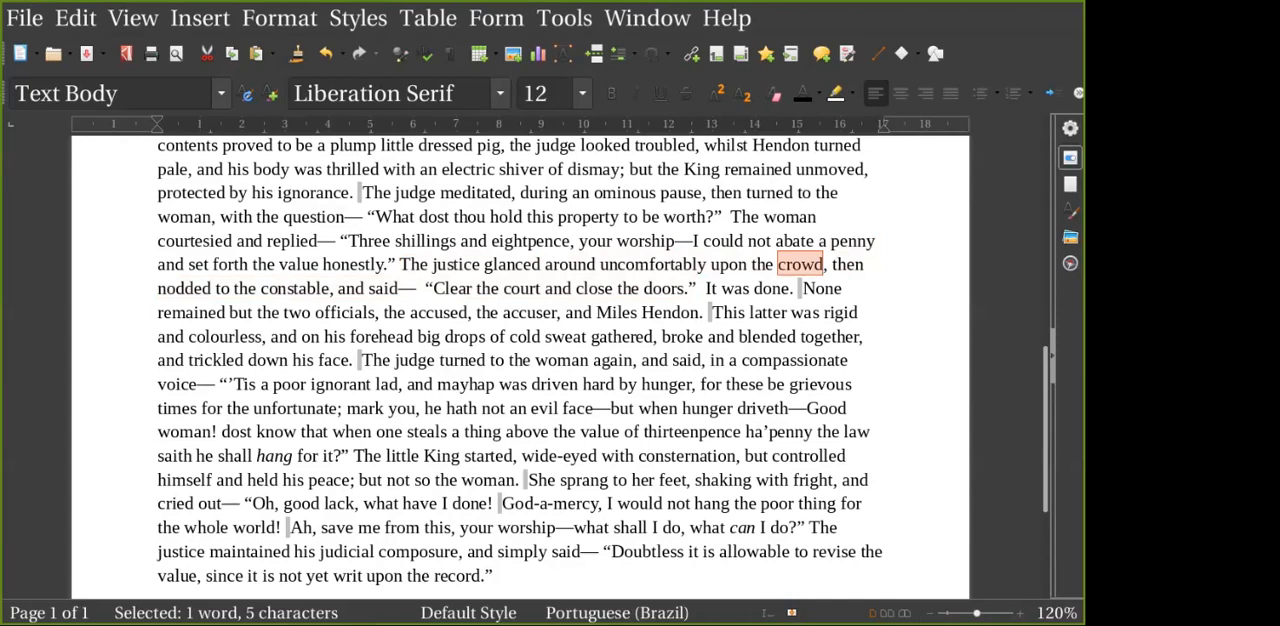
double_click(521, 288)
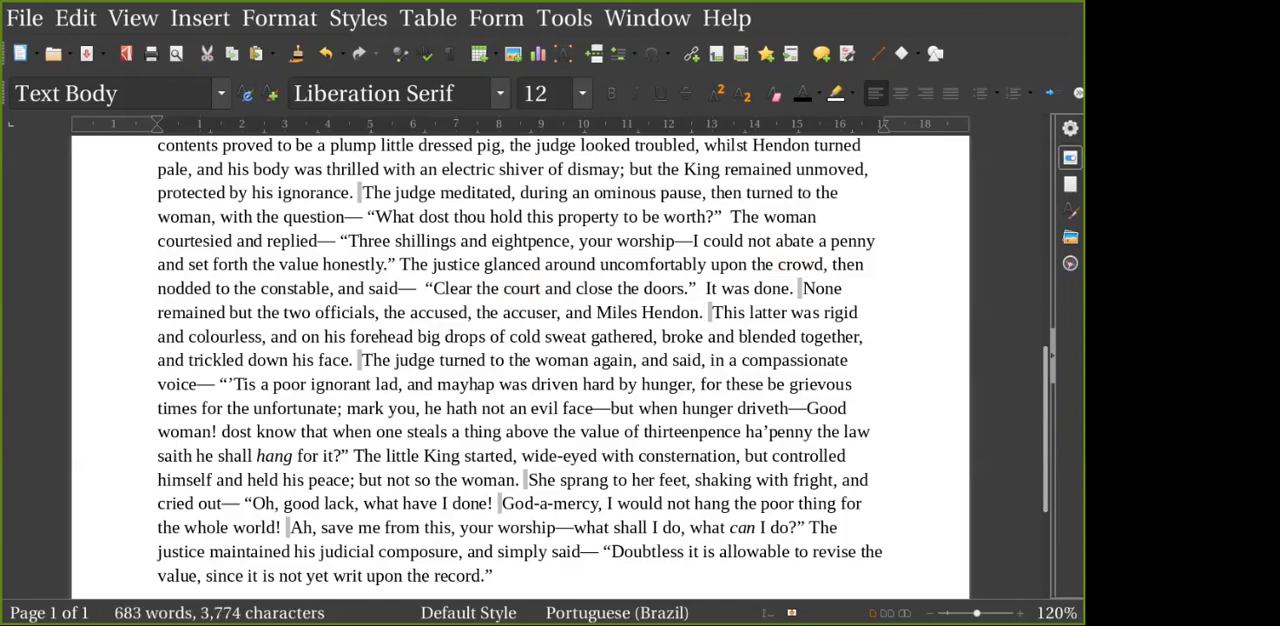
double_click(767, 312)
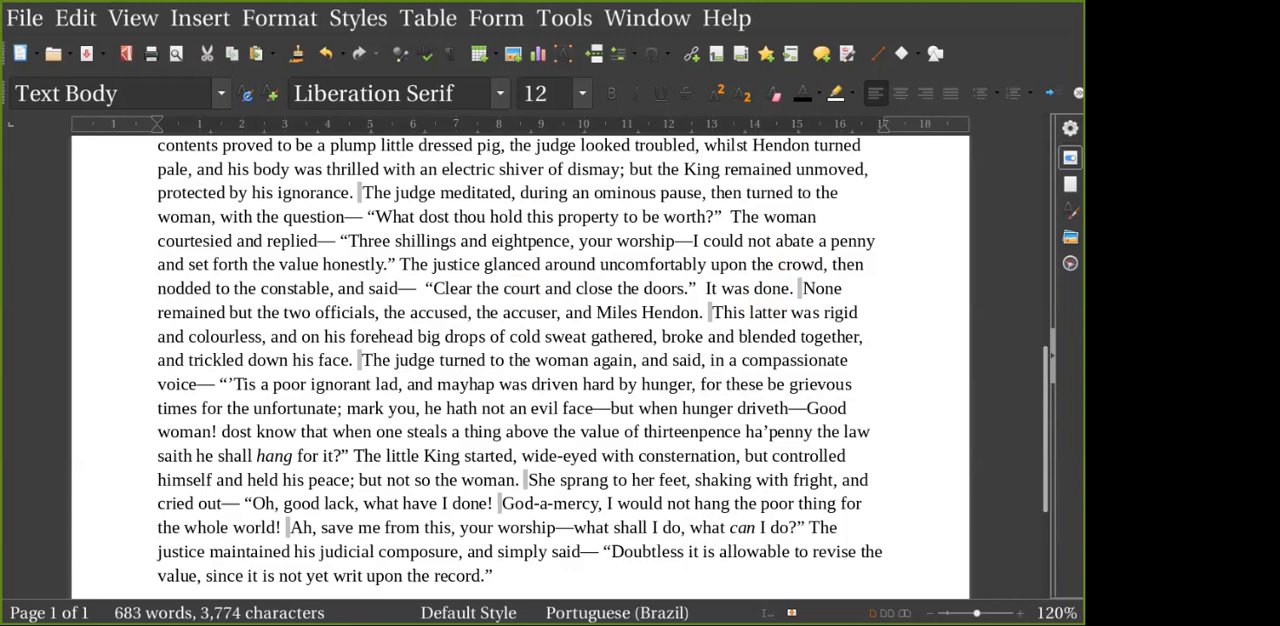
double_click(787, 312)
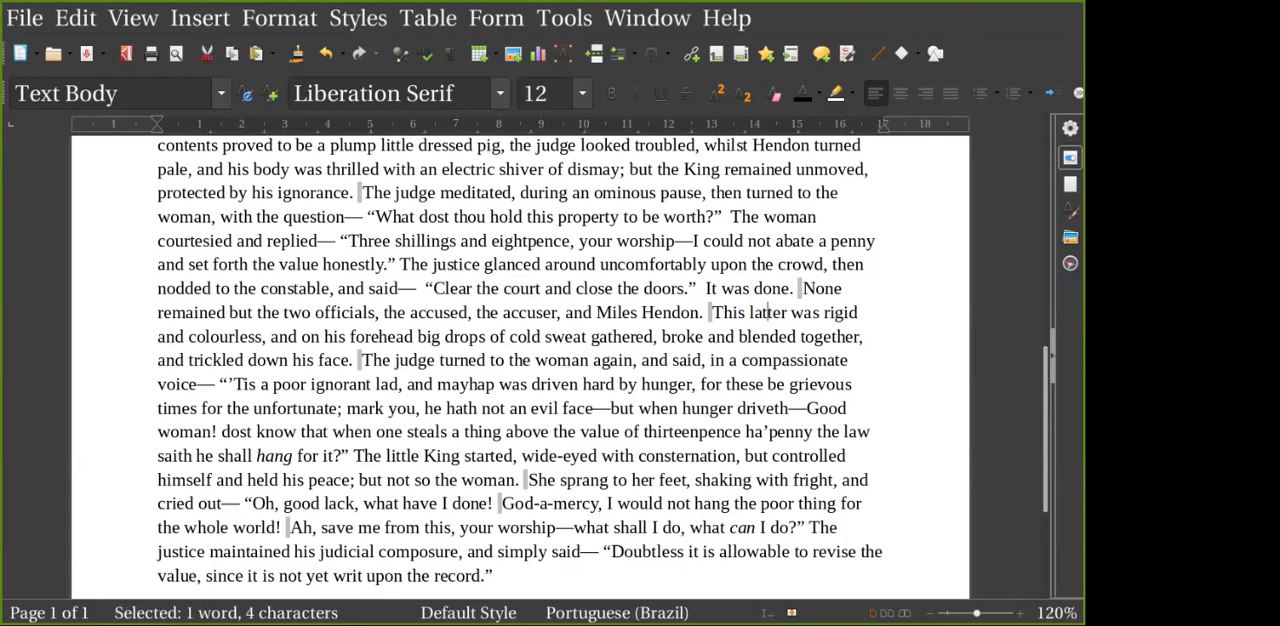
drag(800, 288, 702, 312)
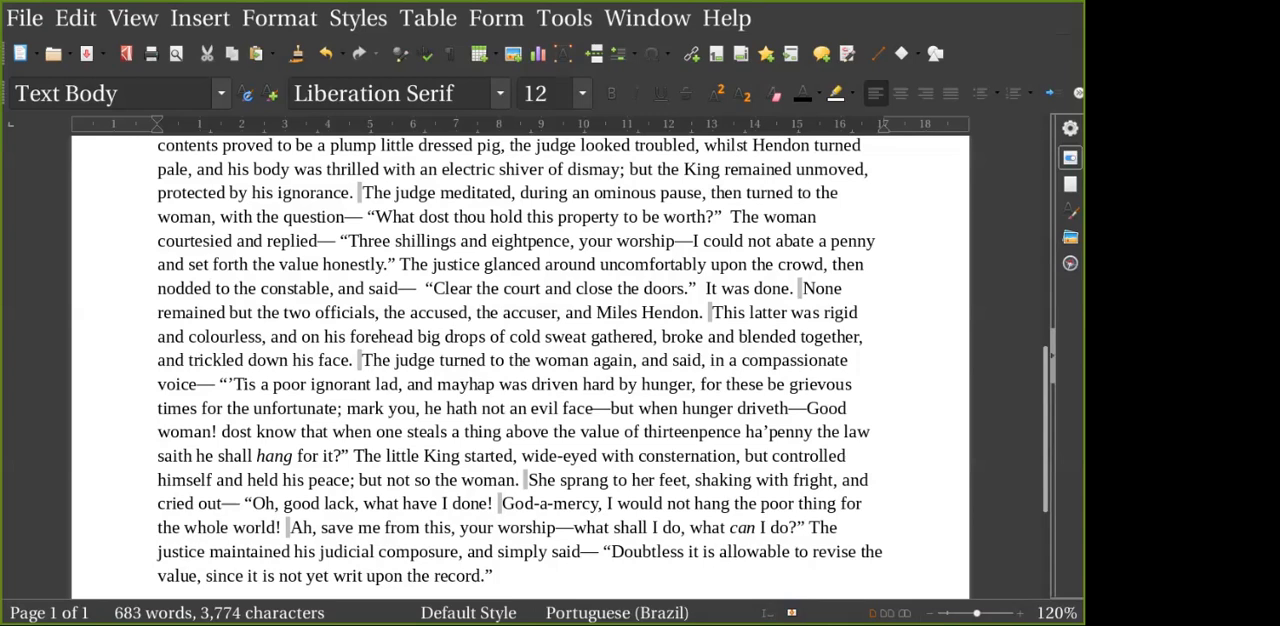
double_click(554, 384)
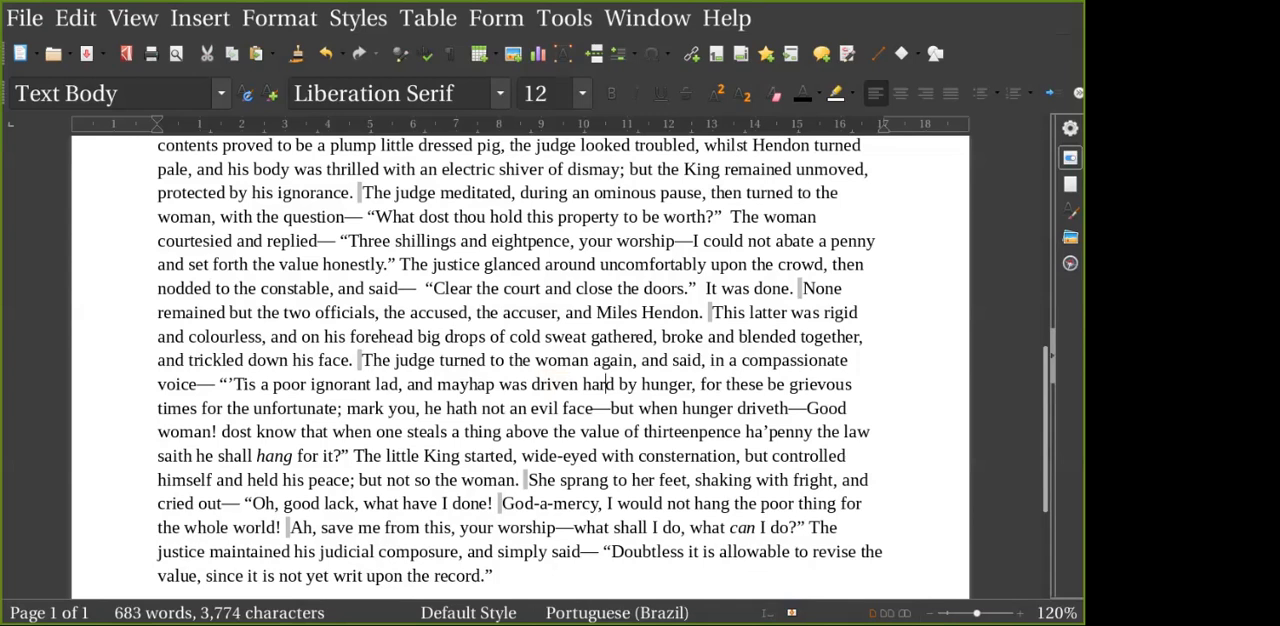
double_click(820, 384)
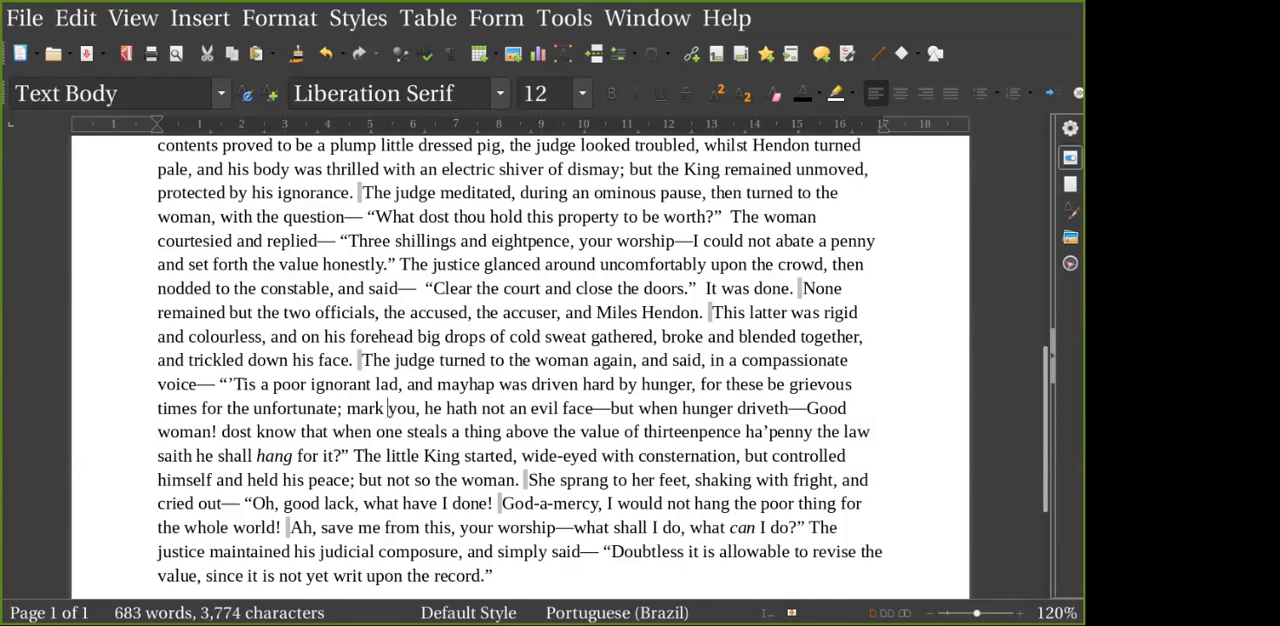
double_click(779, 431)
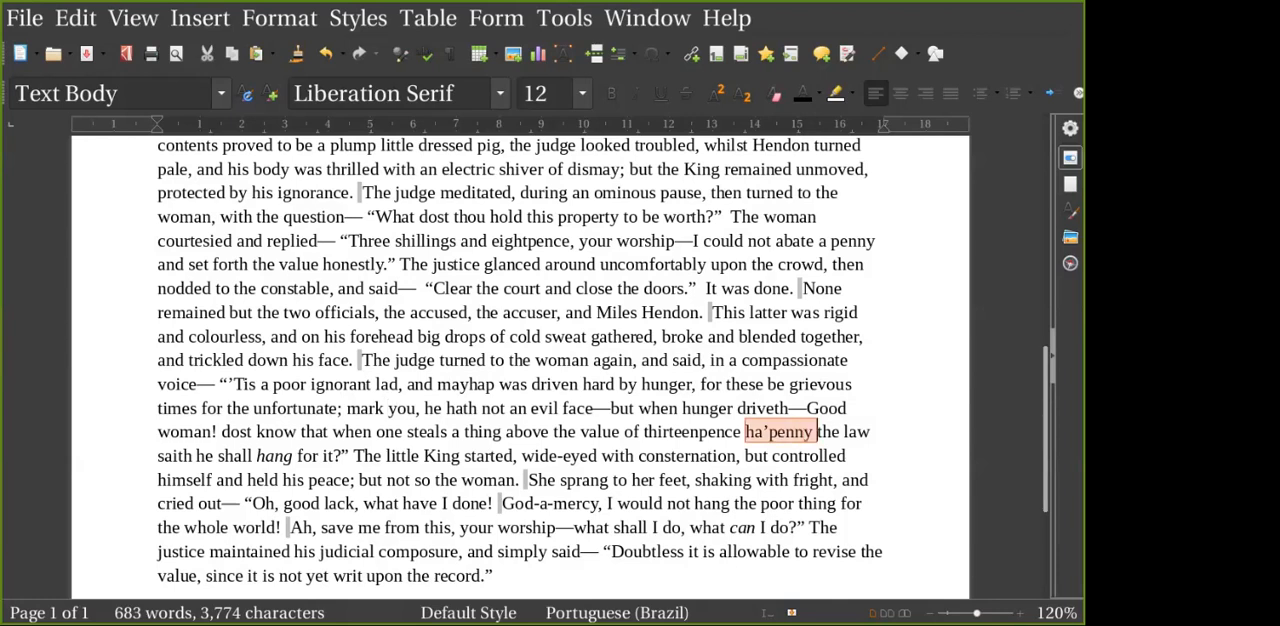
double_click(780, 431)
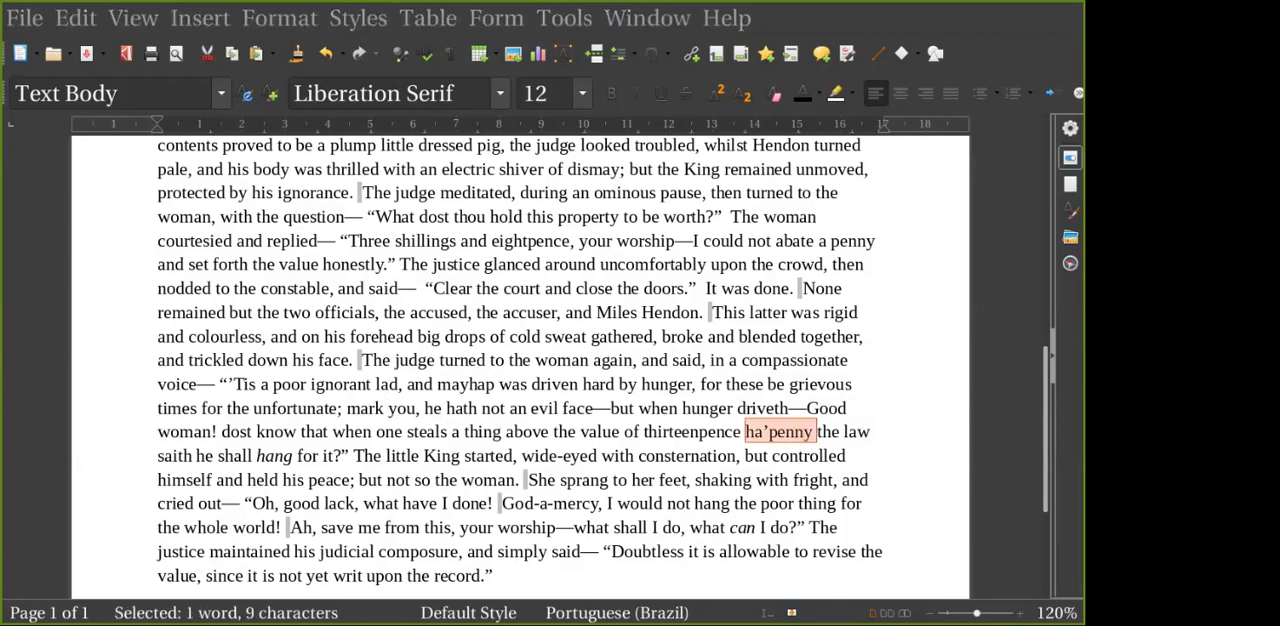